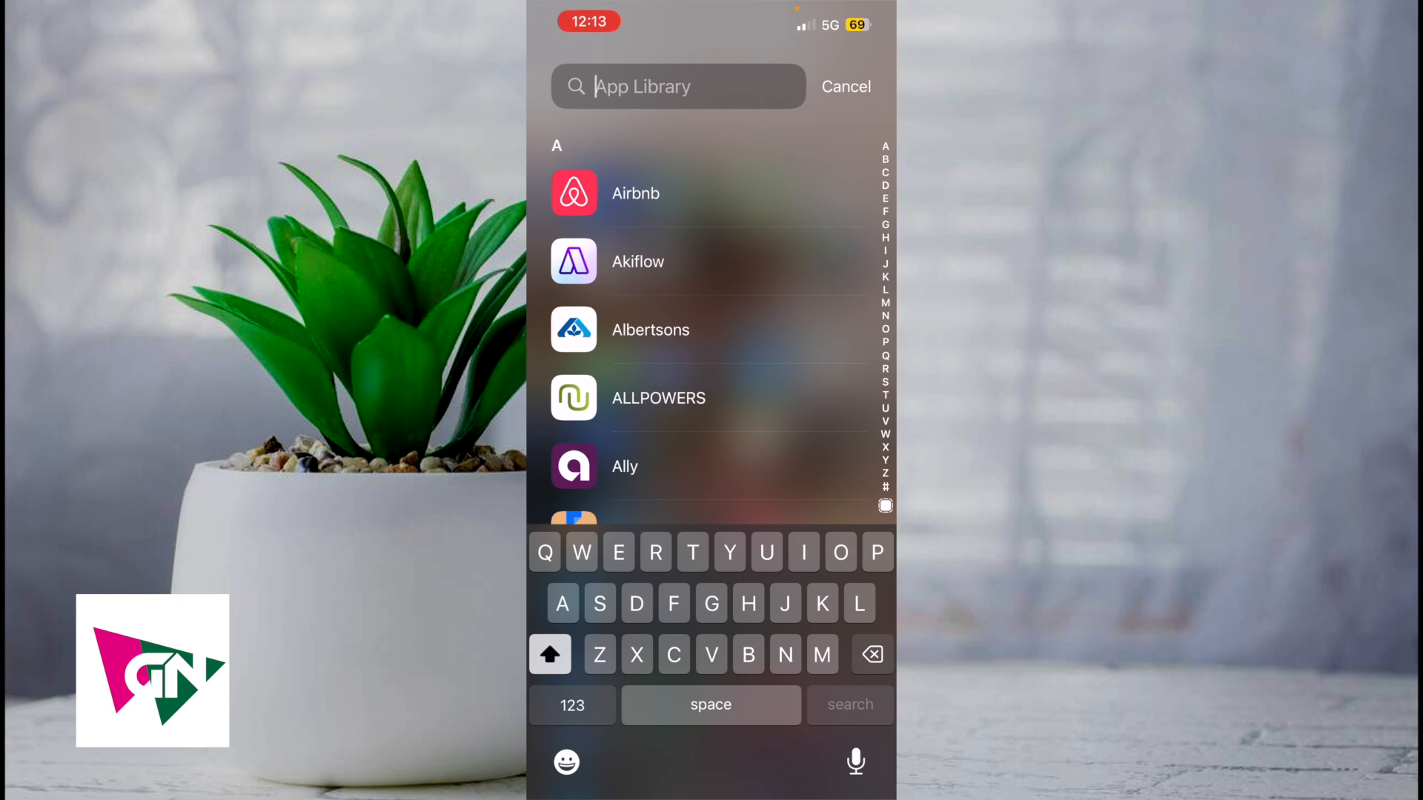
# Search the App Library for "Coin" to find Coinbase
pyautogui.write('Coin')
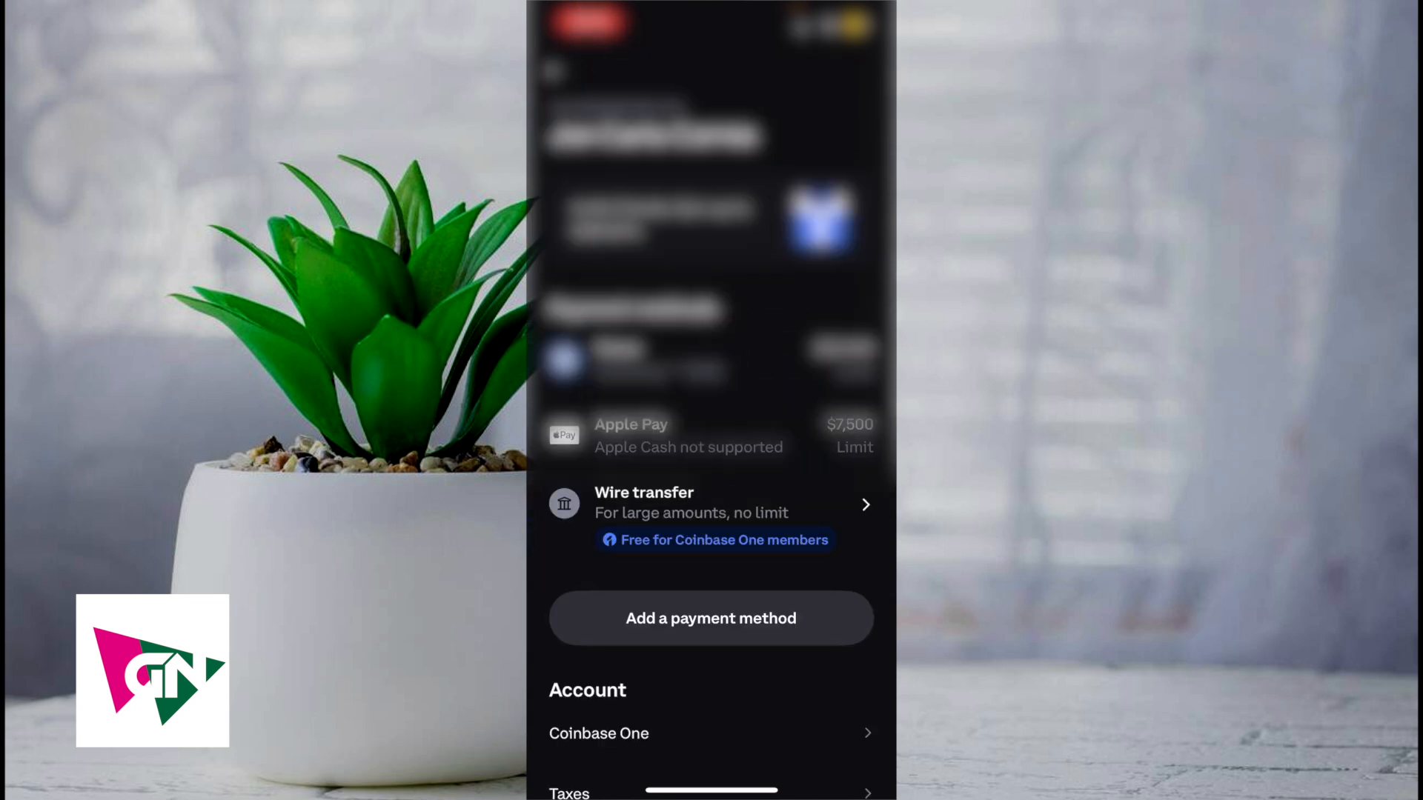
# Add a new payment method and choose Wire transfers to reach routing-number entry
pyautogui.click(710, 618)
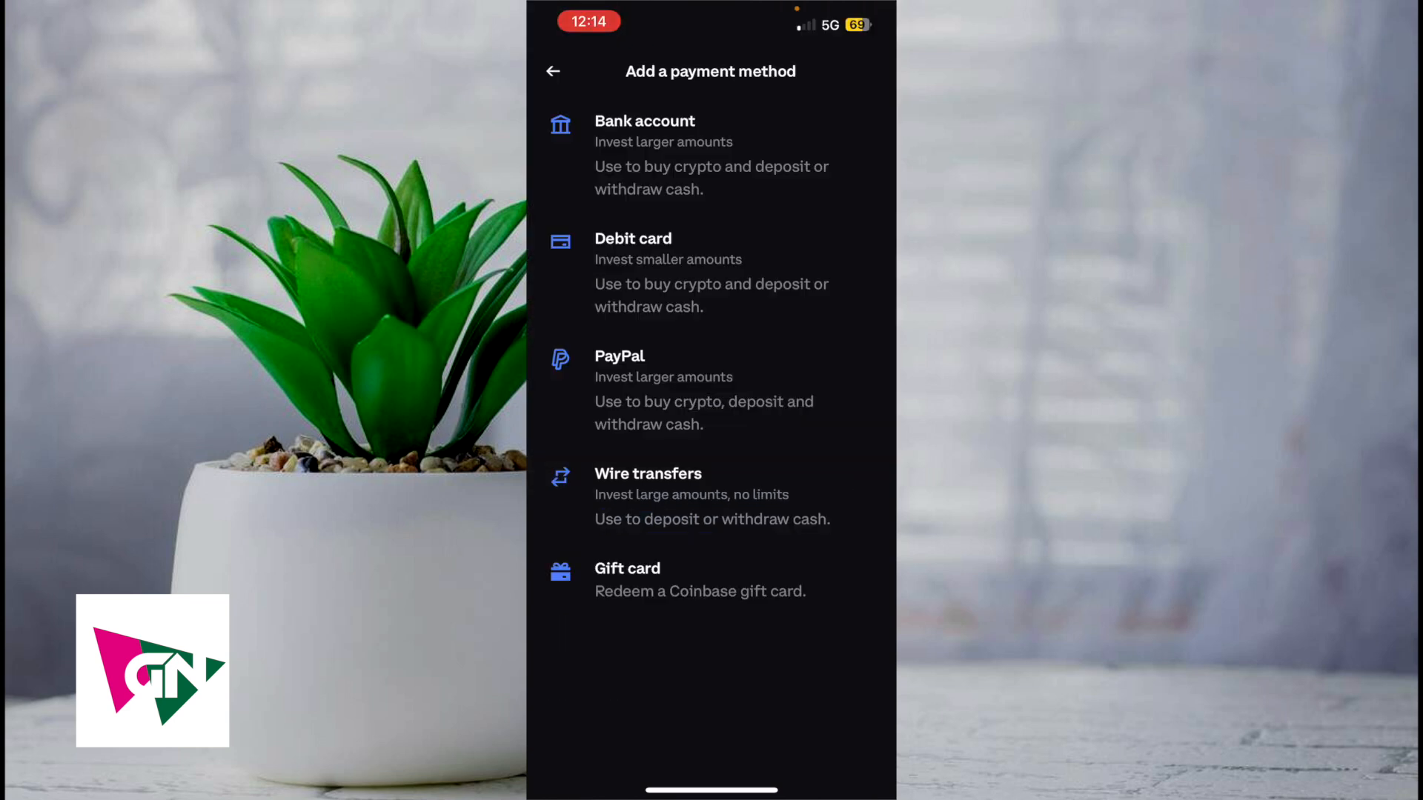
pyautogui.click(644, 121)
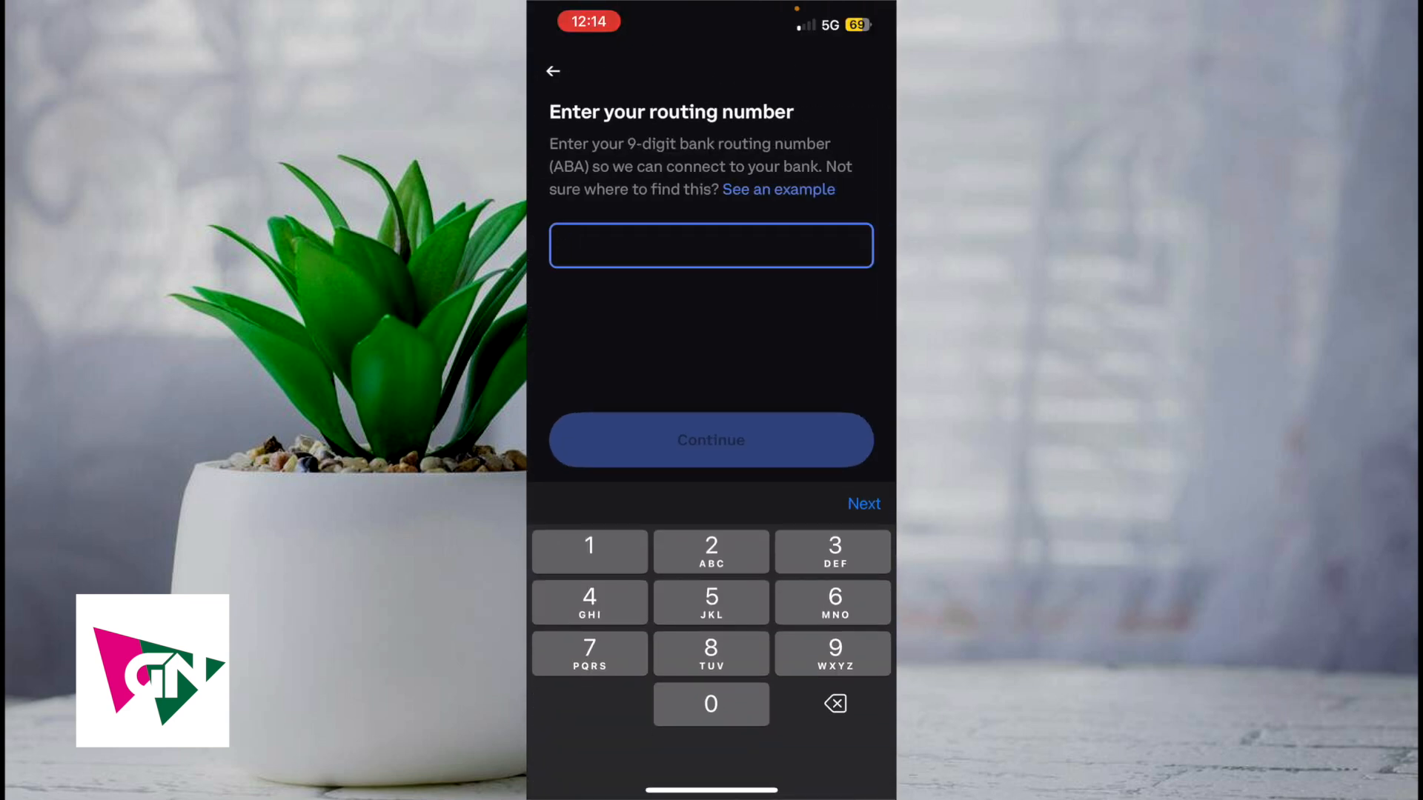